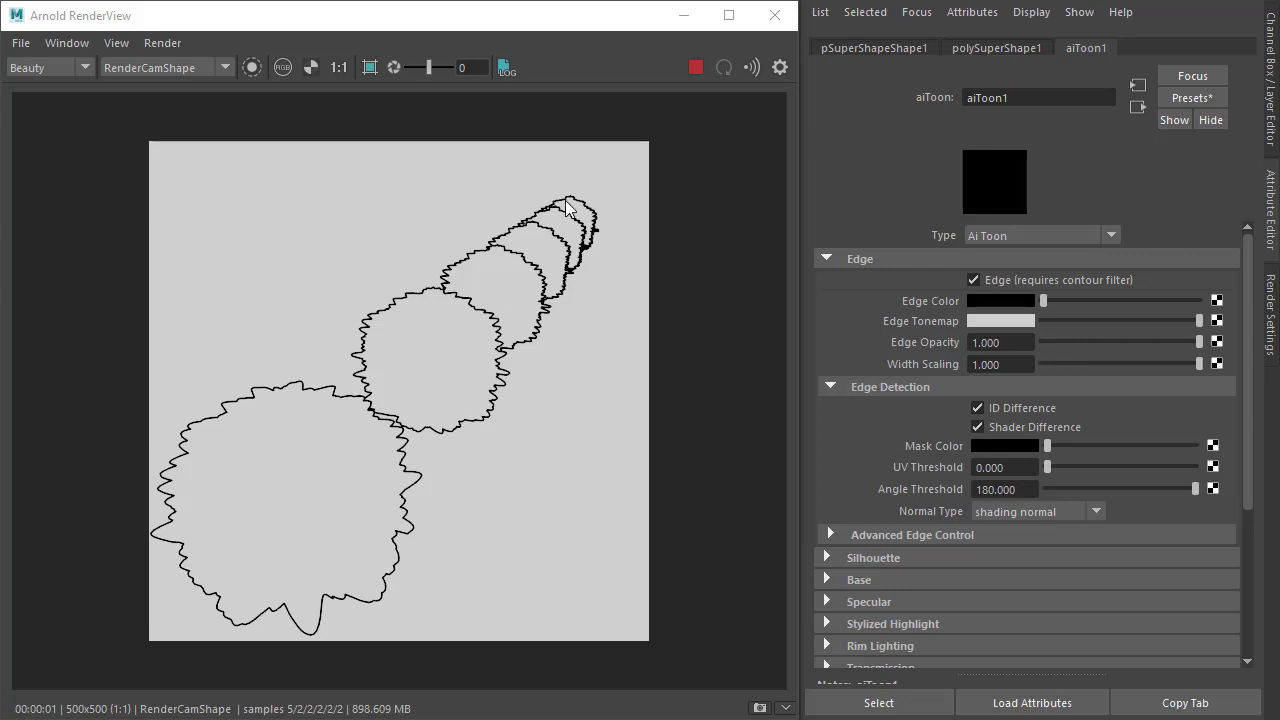
{"action": "mouse_move", "coordinate": [560, 305]}
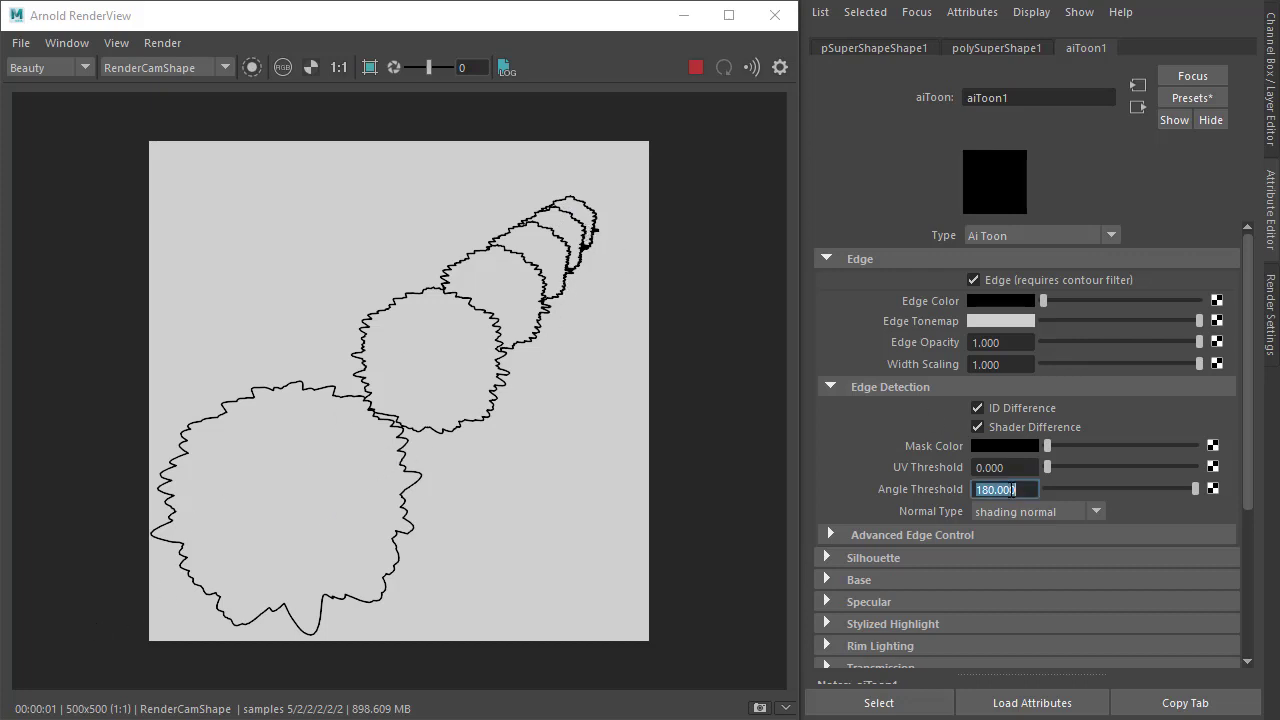
Step: Set the aiToon1 Edge Detection Angle Threshold to 10
{"action": "type", "text": "10.000"}
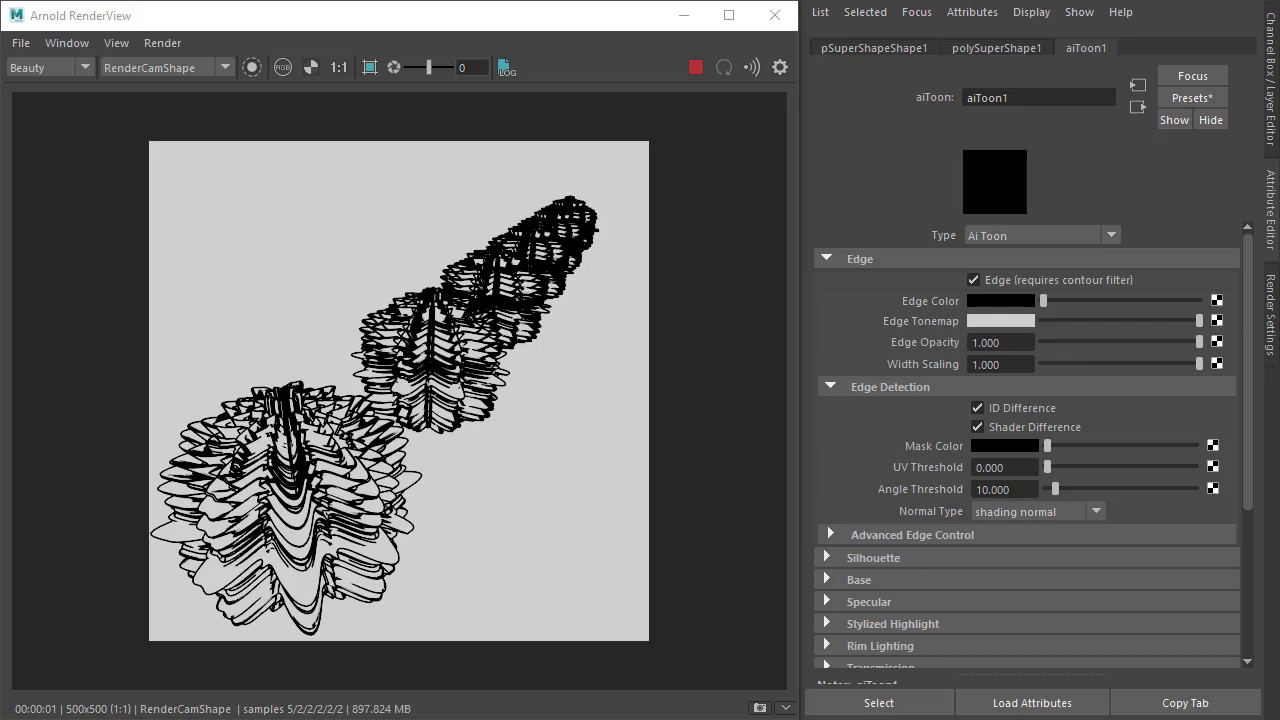
{"action": "mouse_move", "coordinate": [560, 238]}
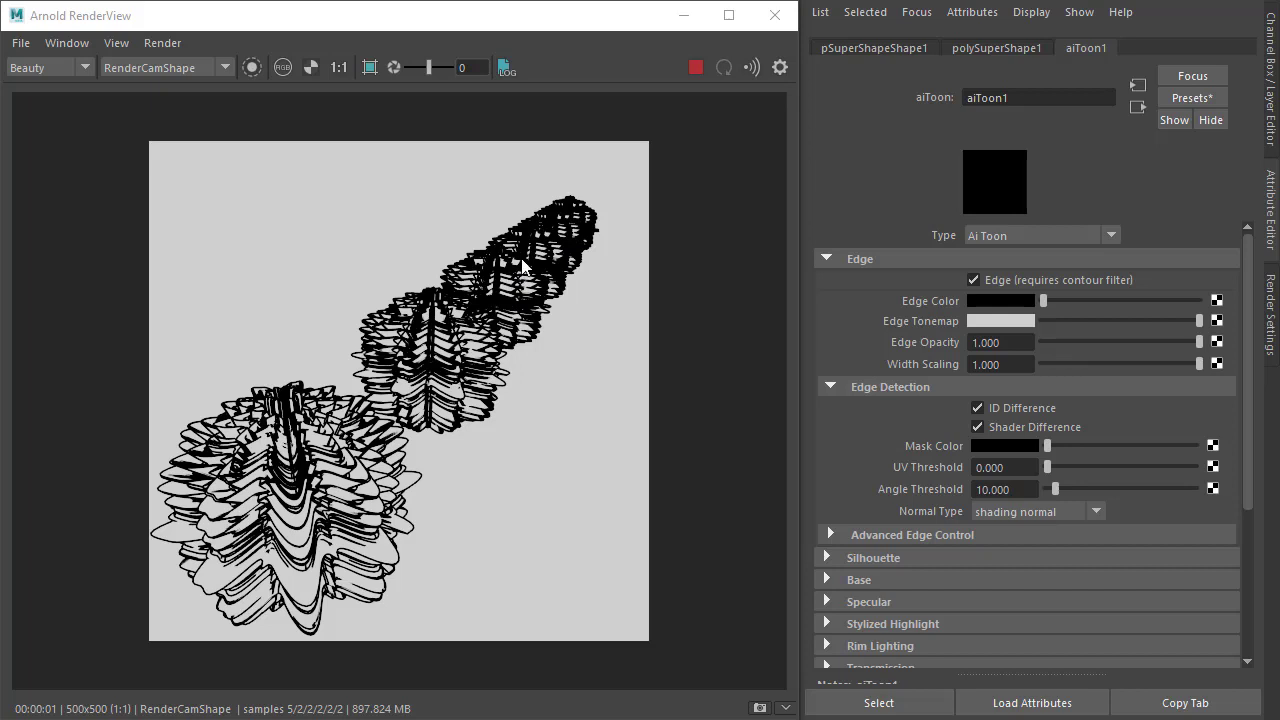
{"action": "mouse_move", "coordinate": [550, 278]}
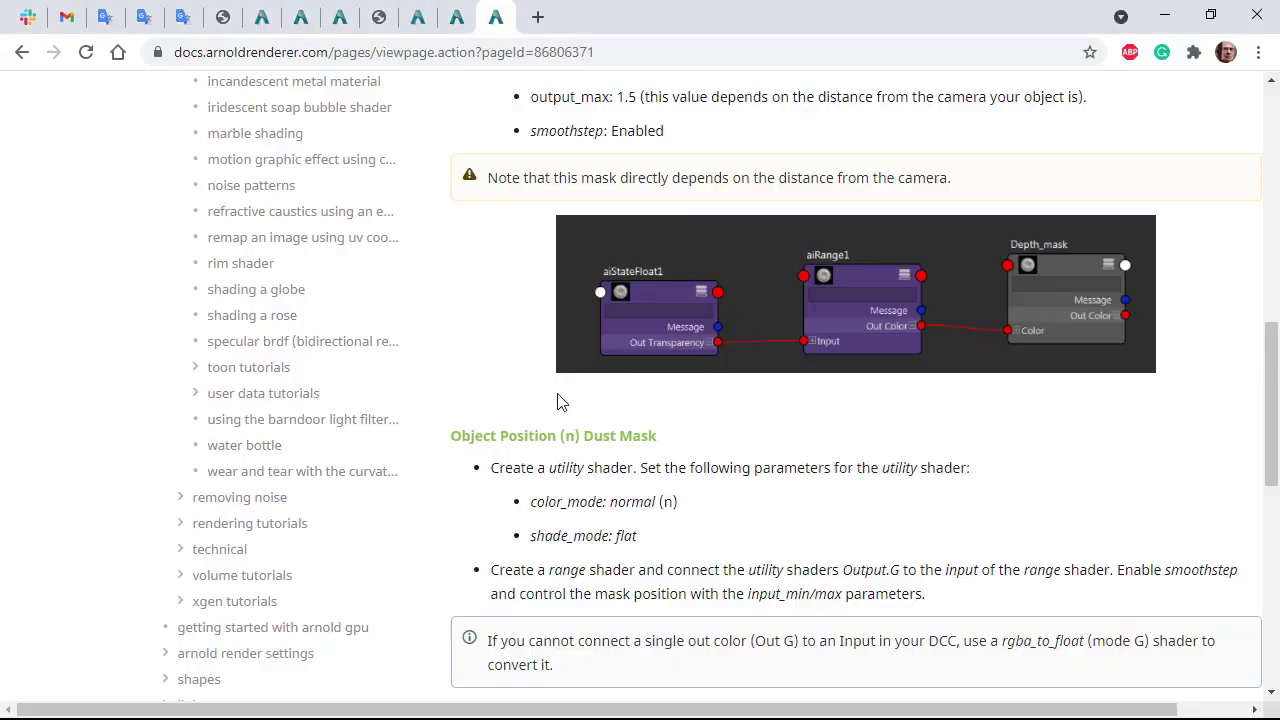
Step: Scroll the Arnold depth-mask tutorial and enlarge its node-graph image in the previewer
{"action": "scroll", "scroll_direction": "up", "scroll_amount": 3}
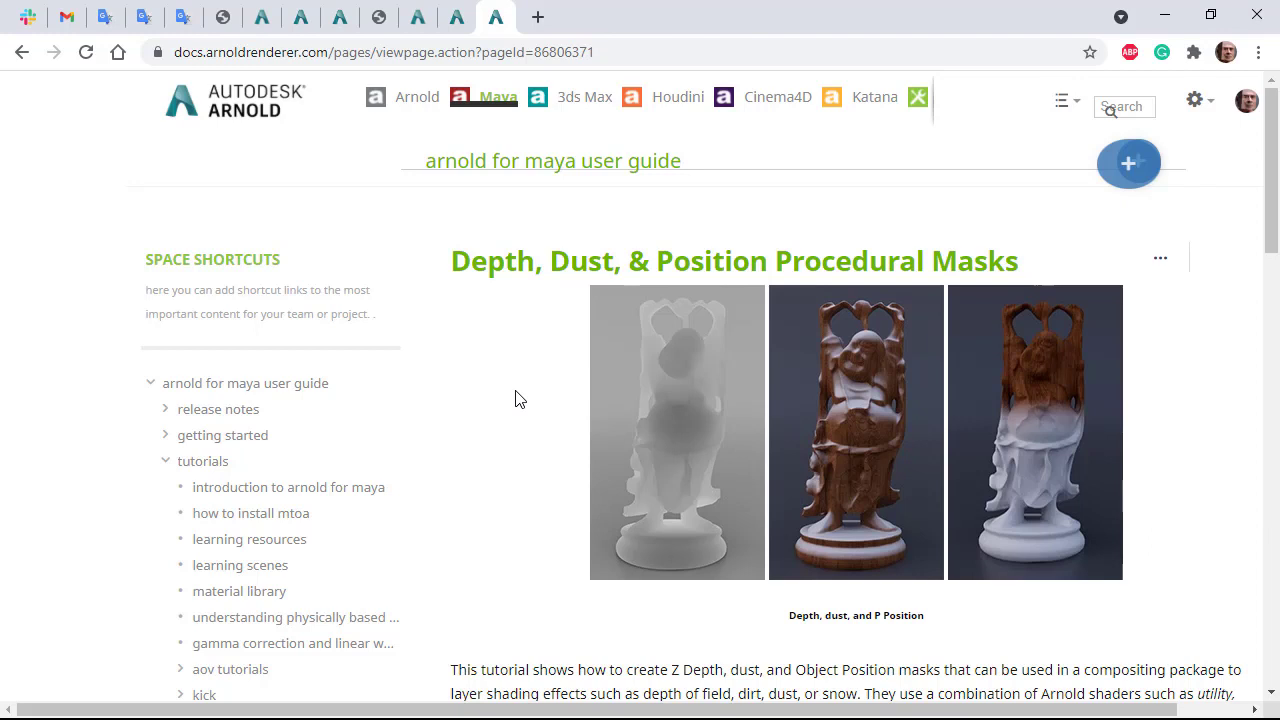
{"action": "mouse_move", "coordinate": [490, 365]}
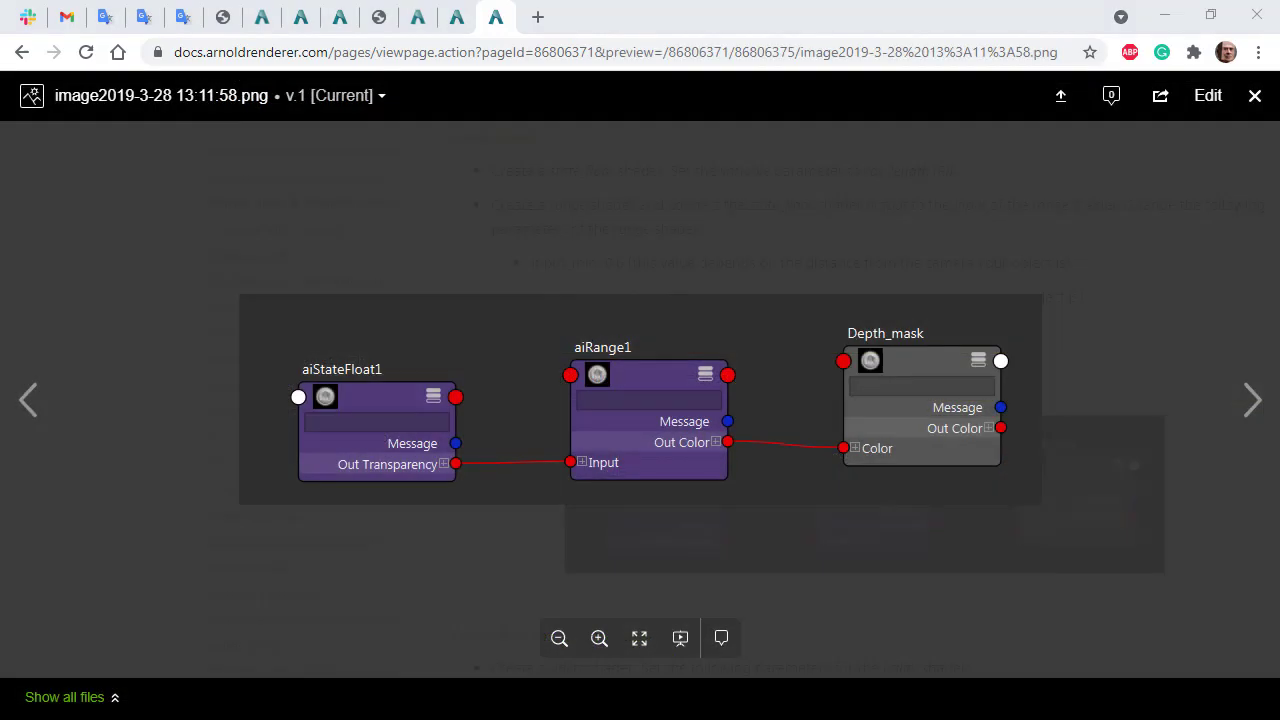
{"action": "mouse_move", "coordinate": [366, 416]}
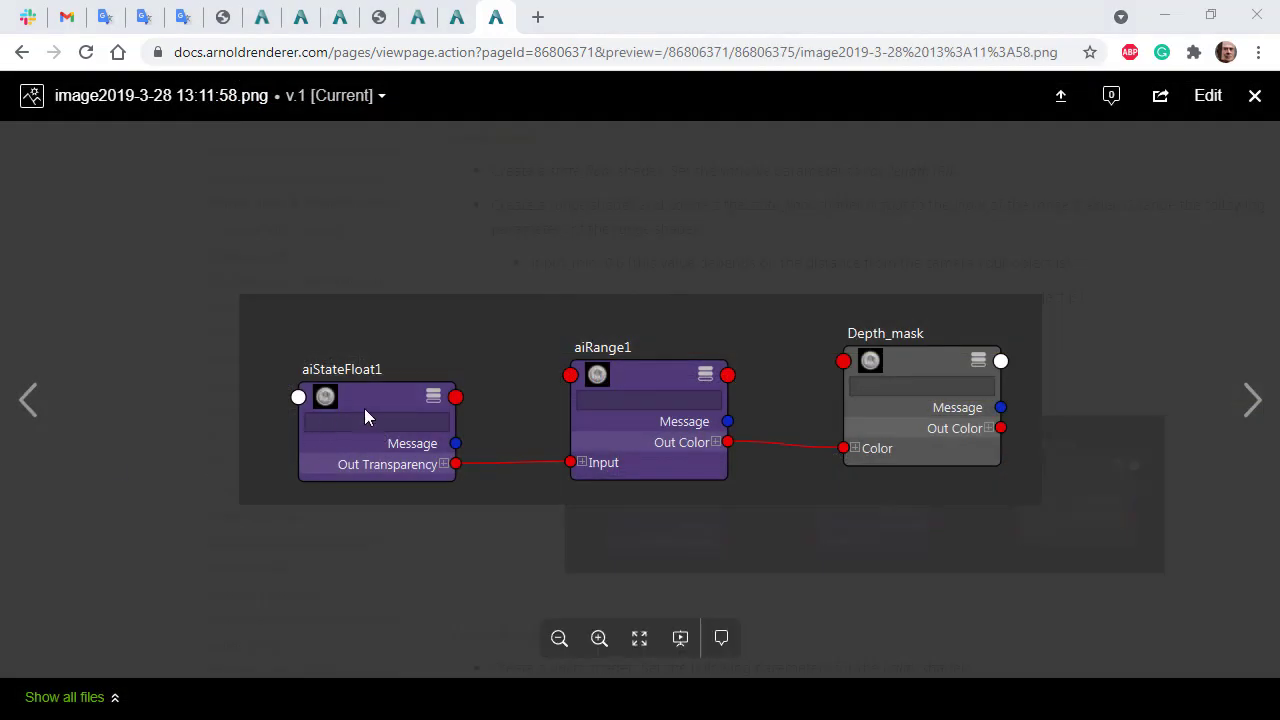
{"action": "mouse_move", "coordinate": [640, 405]}
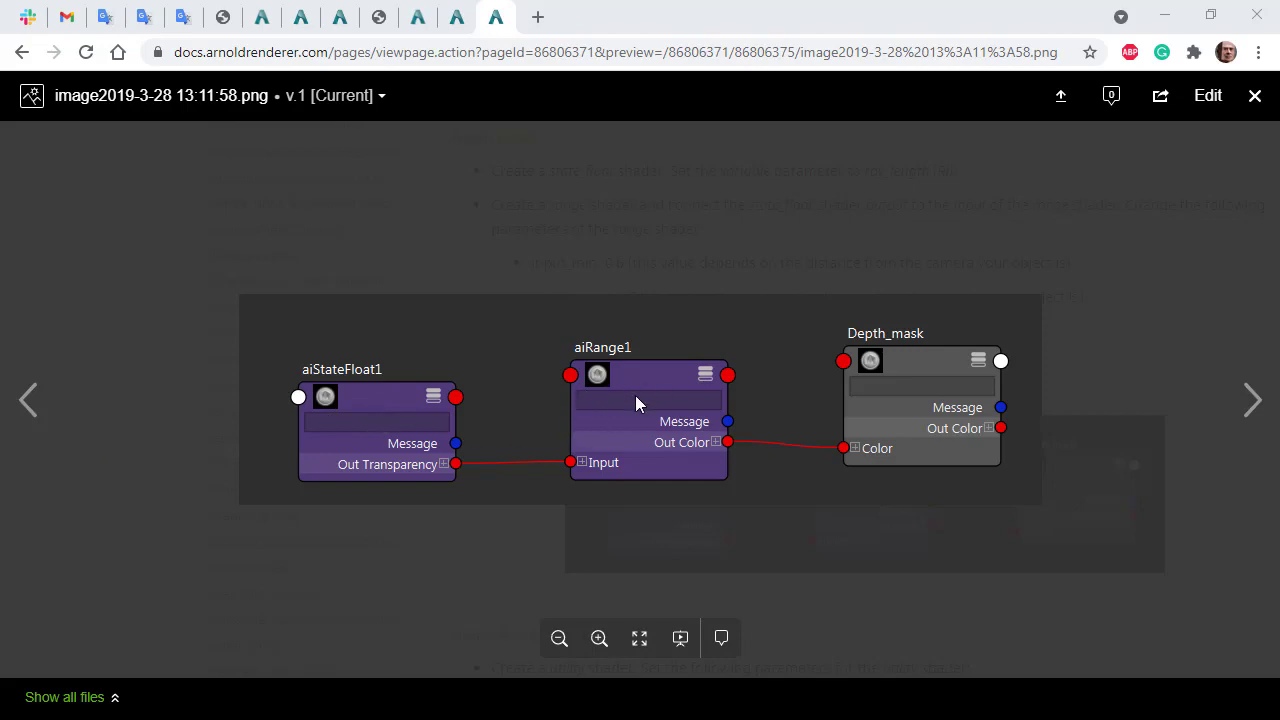
{"action": "left_click", "coordinate": [1255, 95]}
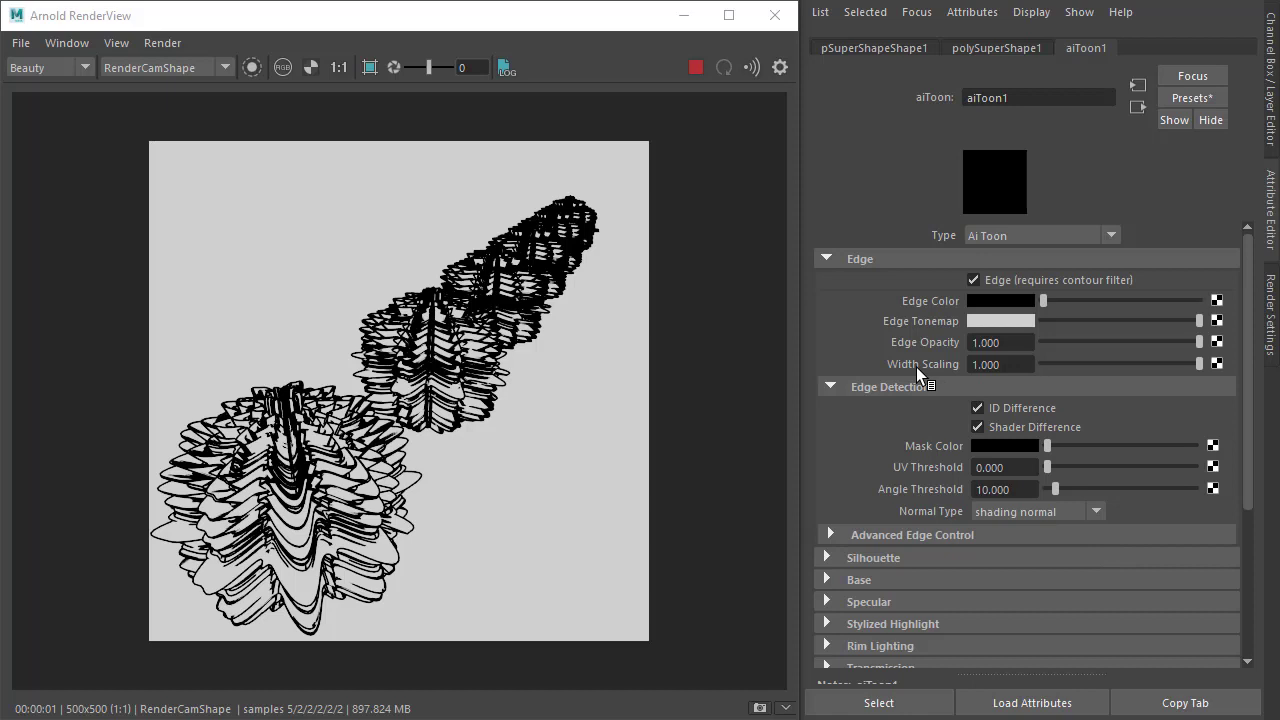
{"action": "mouse_move", "coordinate": [1095, 370]}
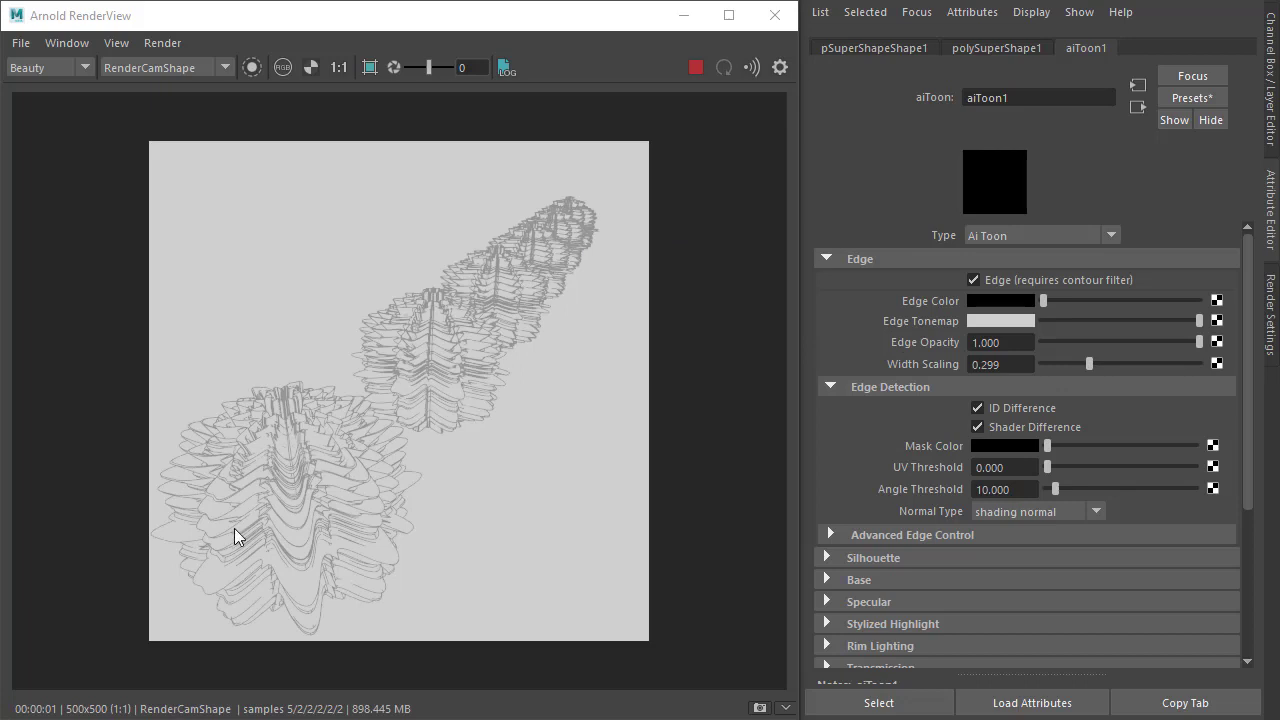
{"action": "mouse_move", "coordinate": [553, 243]}
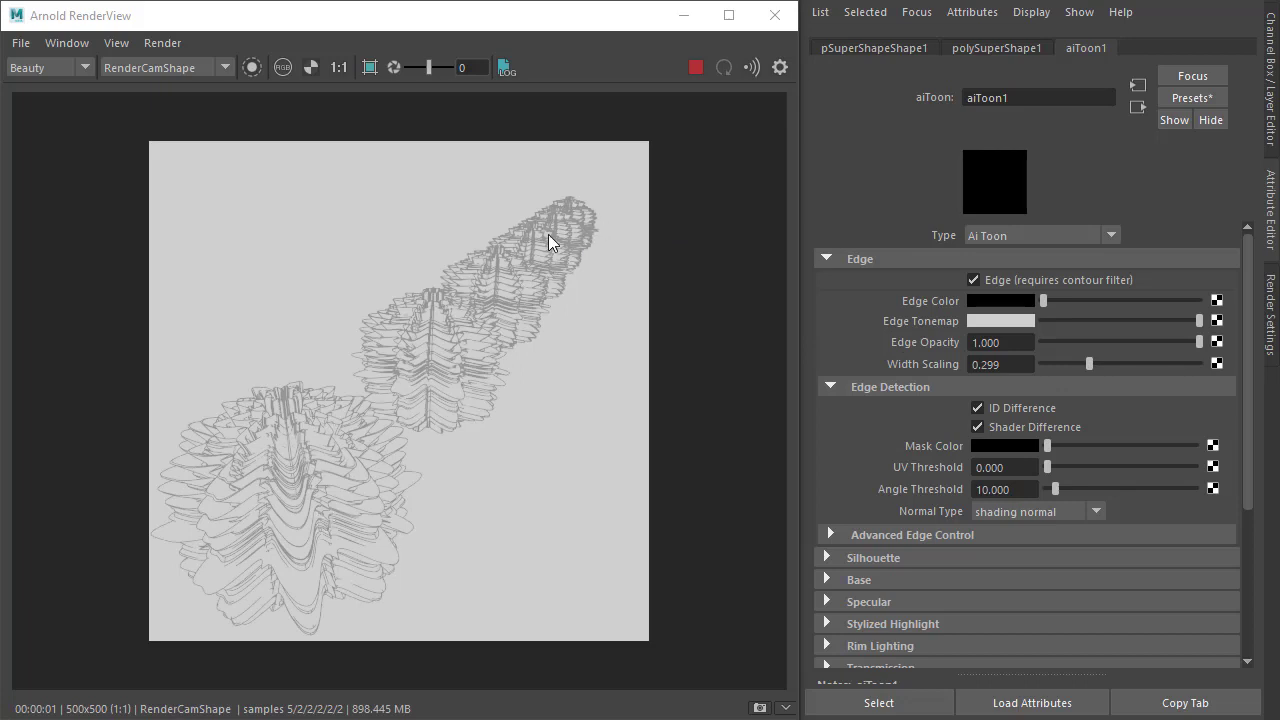
Step: Start mapping a render node onto the toon shader's Width Scaling attribute
{"action": "left_click", "coordinate": [1217, 364]}
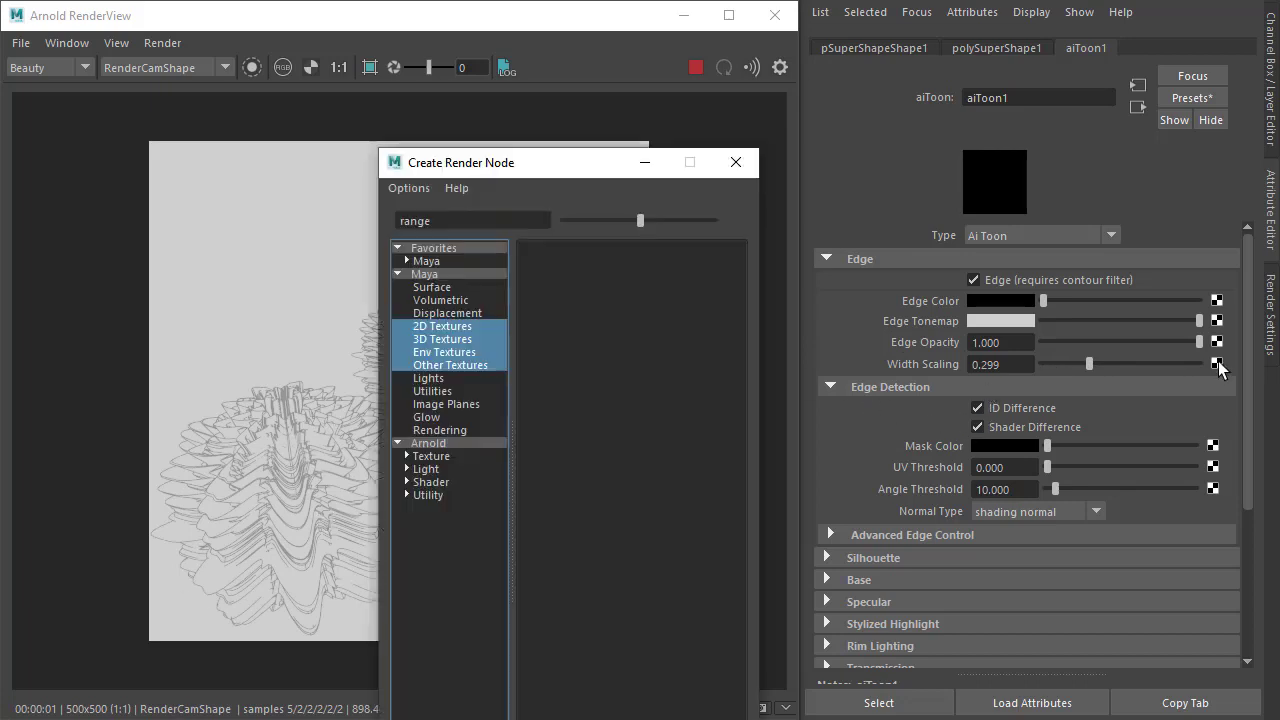
Step: Create aiRange2 on edgeWidthScale, feed it from aiStateFloat2, and isolate it in RenderView
{"action": "left_click", "coordinate": [429, 443]}
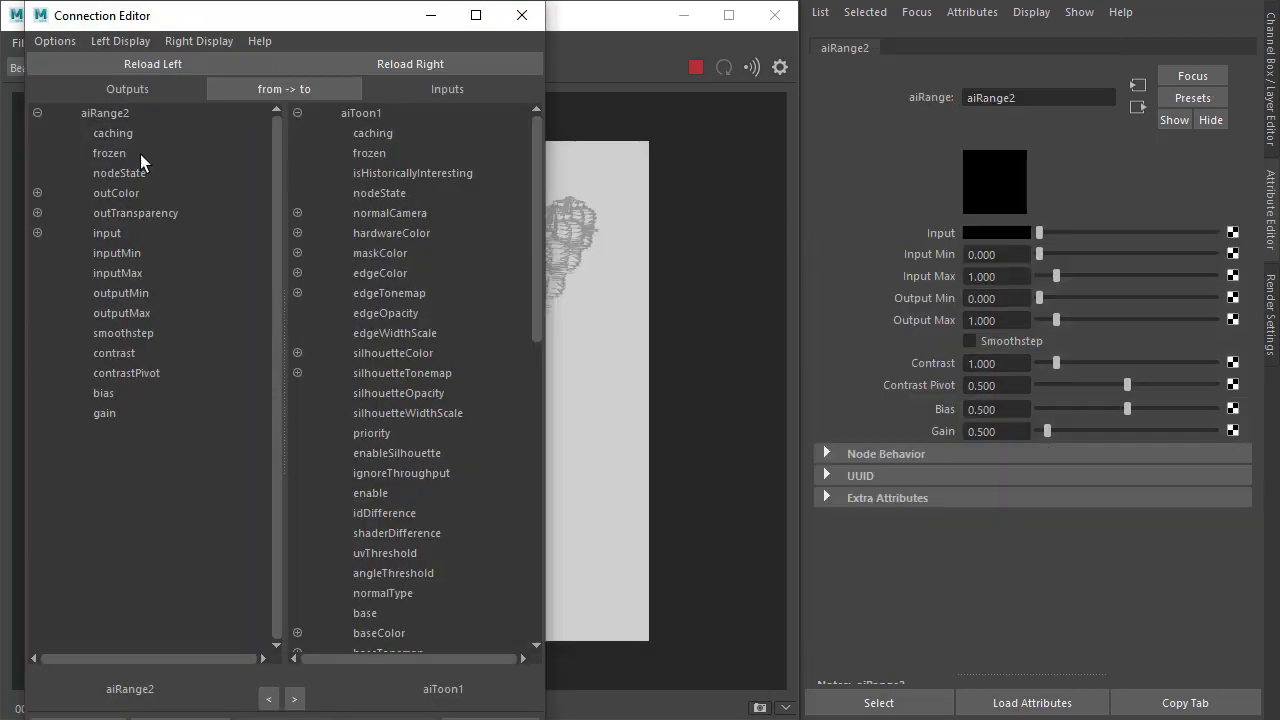
{"action": "left_click", "coordinate": [37, 192]}
{"action": "type", "text": "stat"}
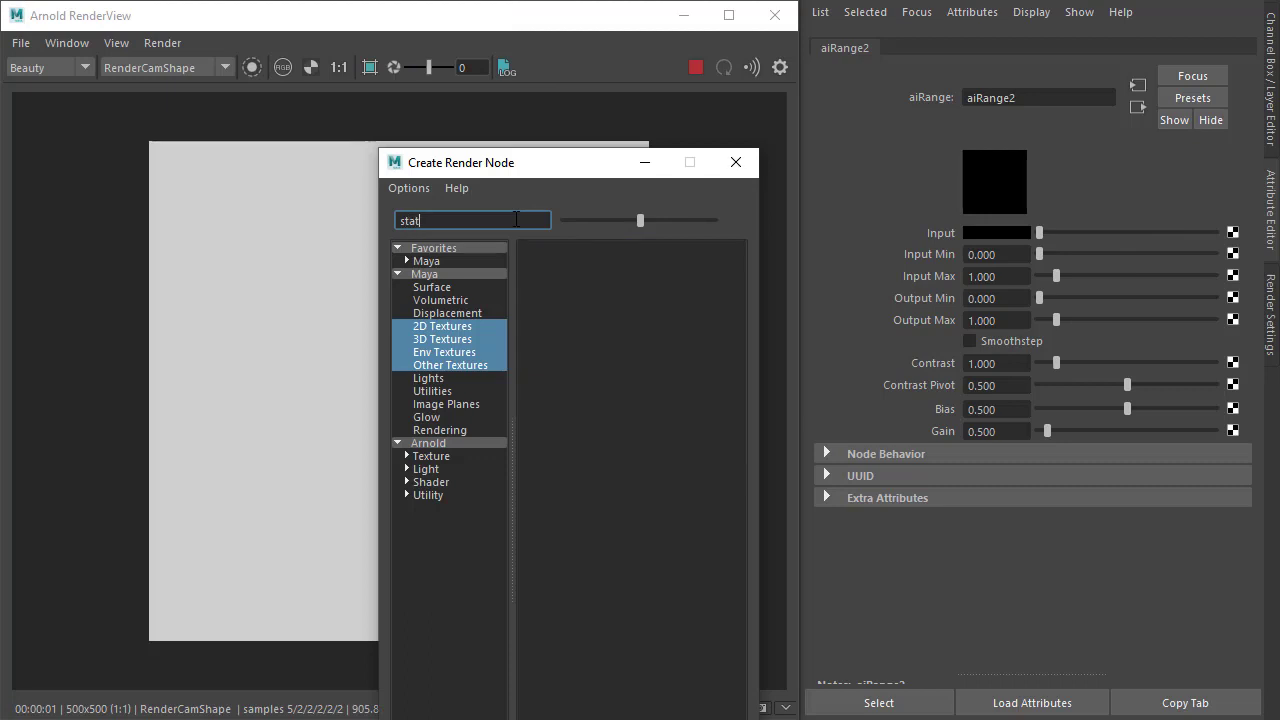
{"action": "left_click", "coordinate": [735, 162]}
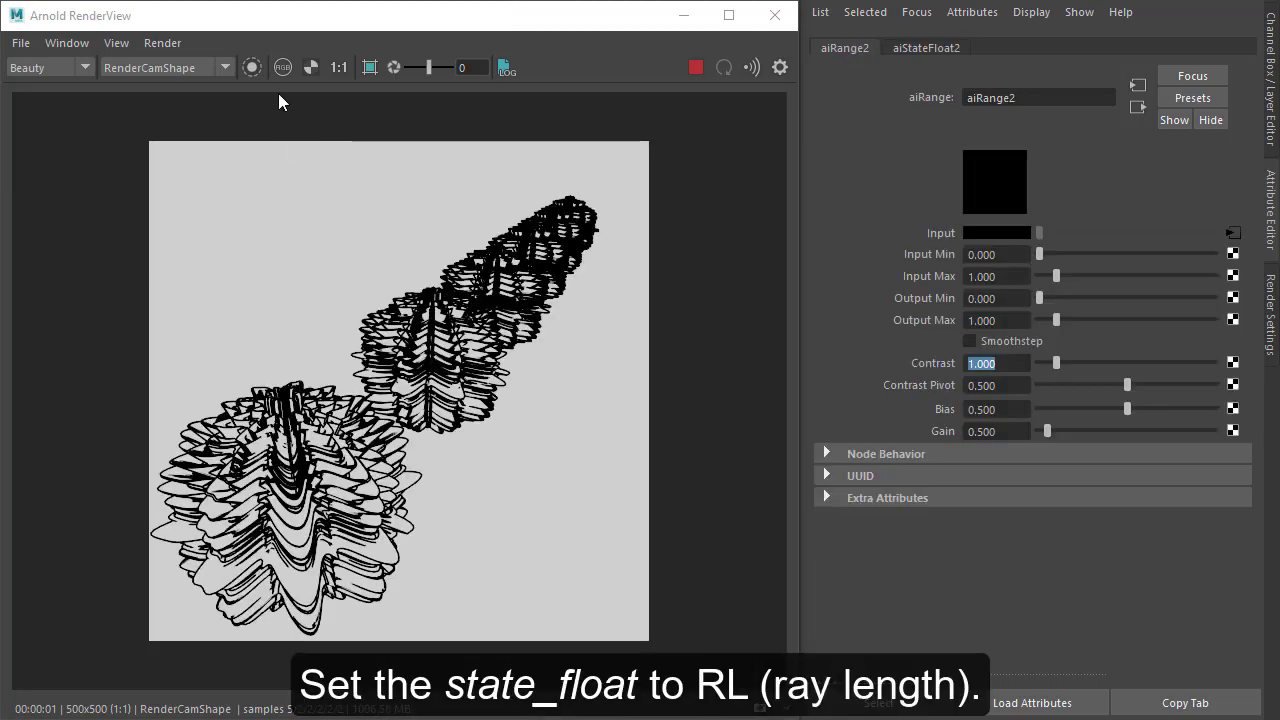
{"action": "left_click", "coordinate": [252, 67]}
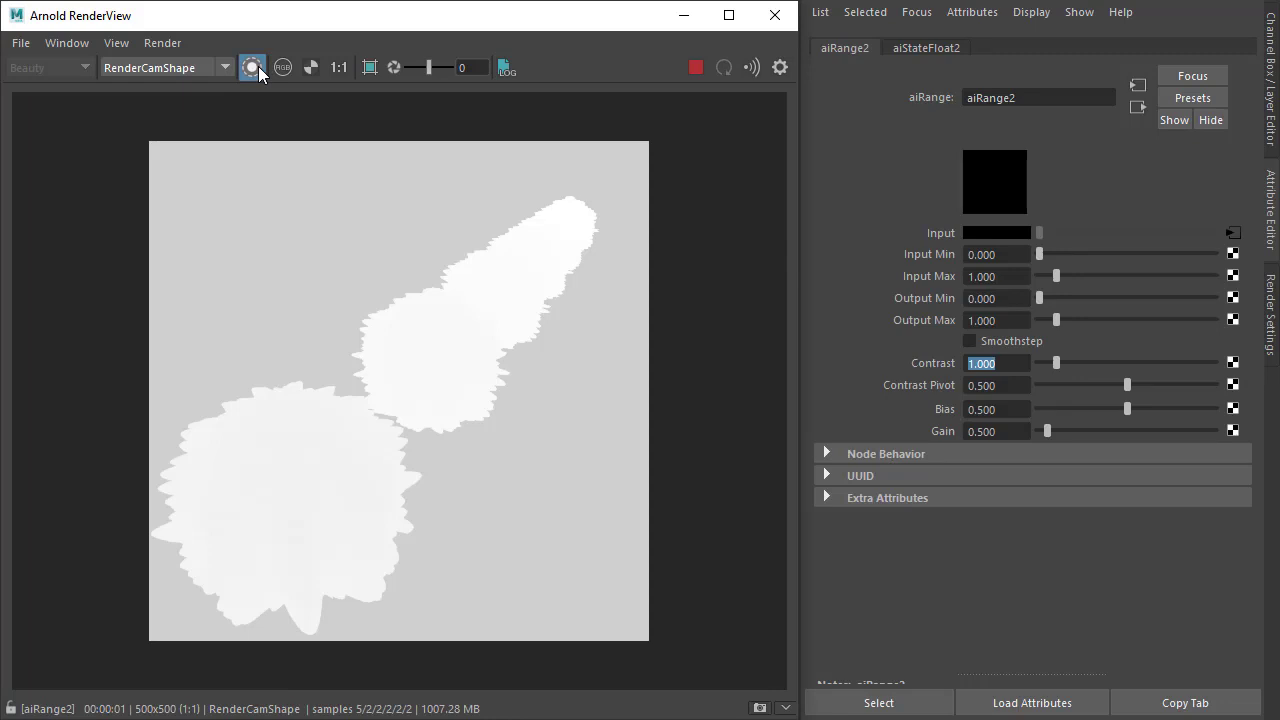
{"action": "mouse_move", "coordinate": [950, 313]}
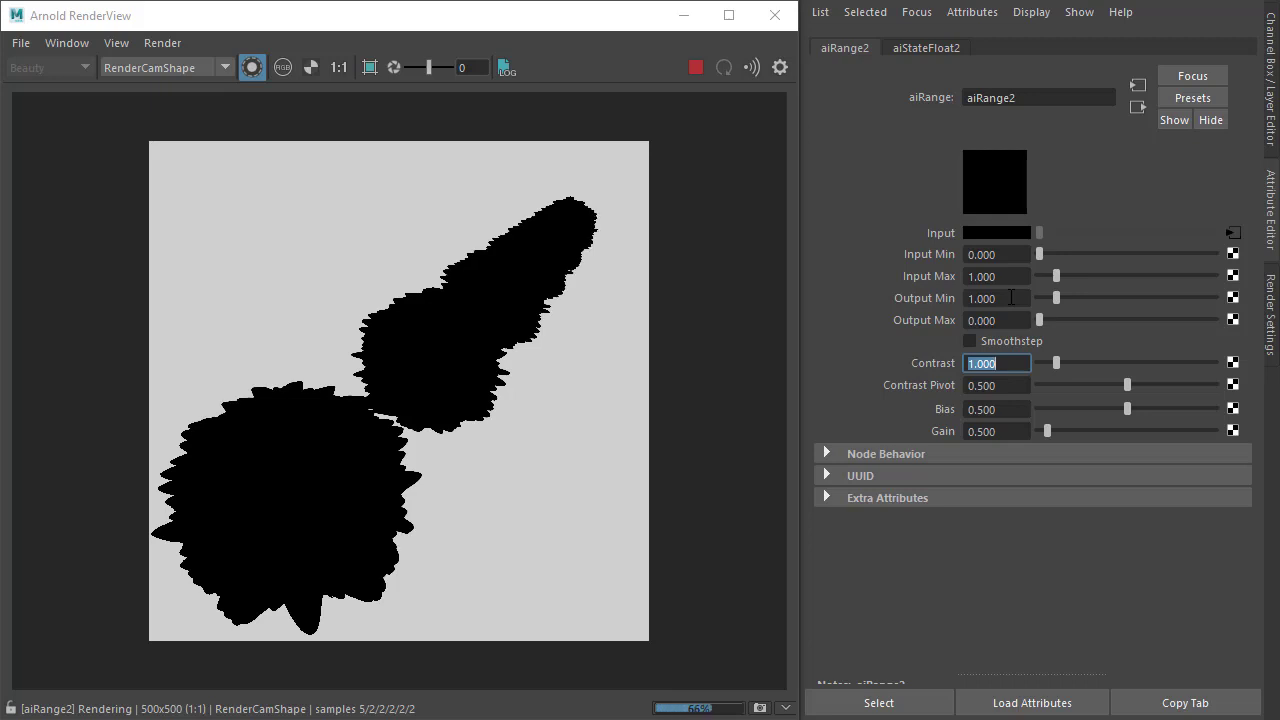
Step: Lower the aiRange2 Contrast to about 0.025 and toggle Isolate Selected in RenderView
{"action": "left_click_drag", "start_coordinate": [1054, 363], "coordinate": [1045, 363]}
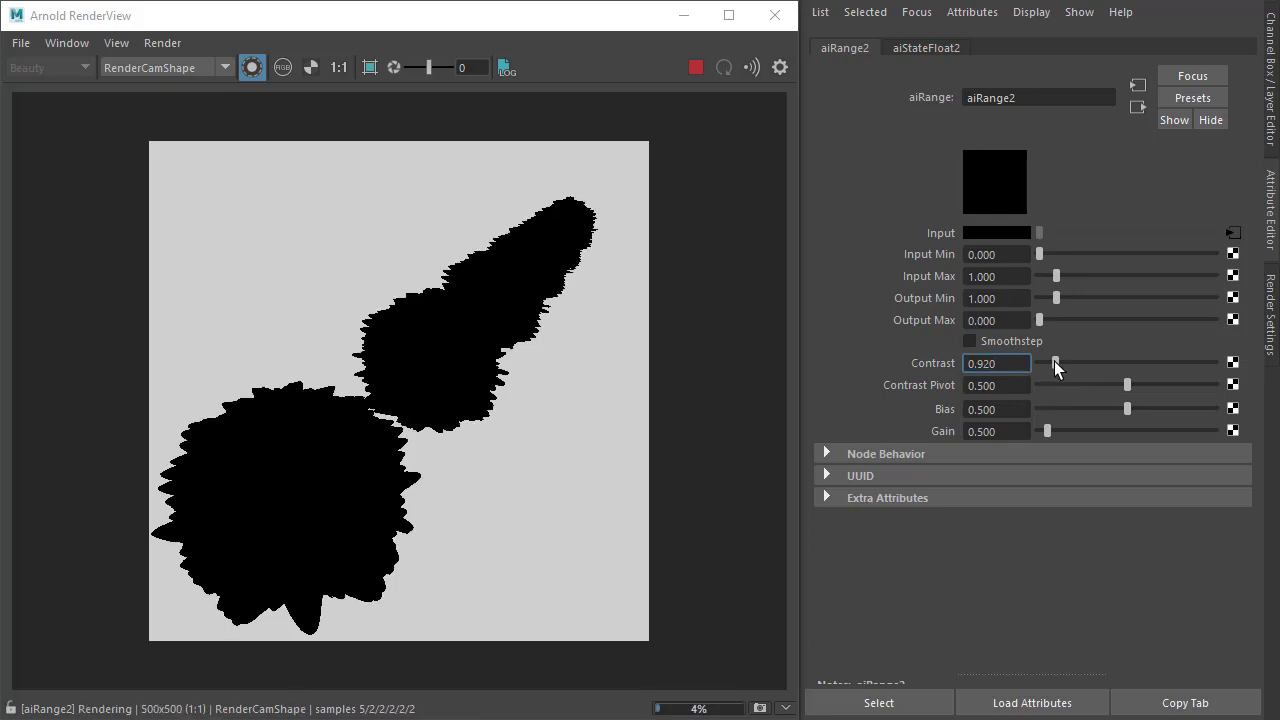
{"action": "left_click_drag", "start_coordinate": [1055, 363], "coordinate": [1040, 363]}
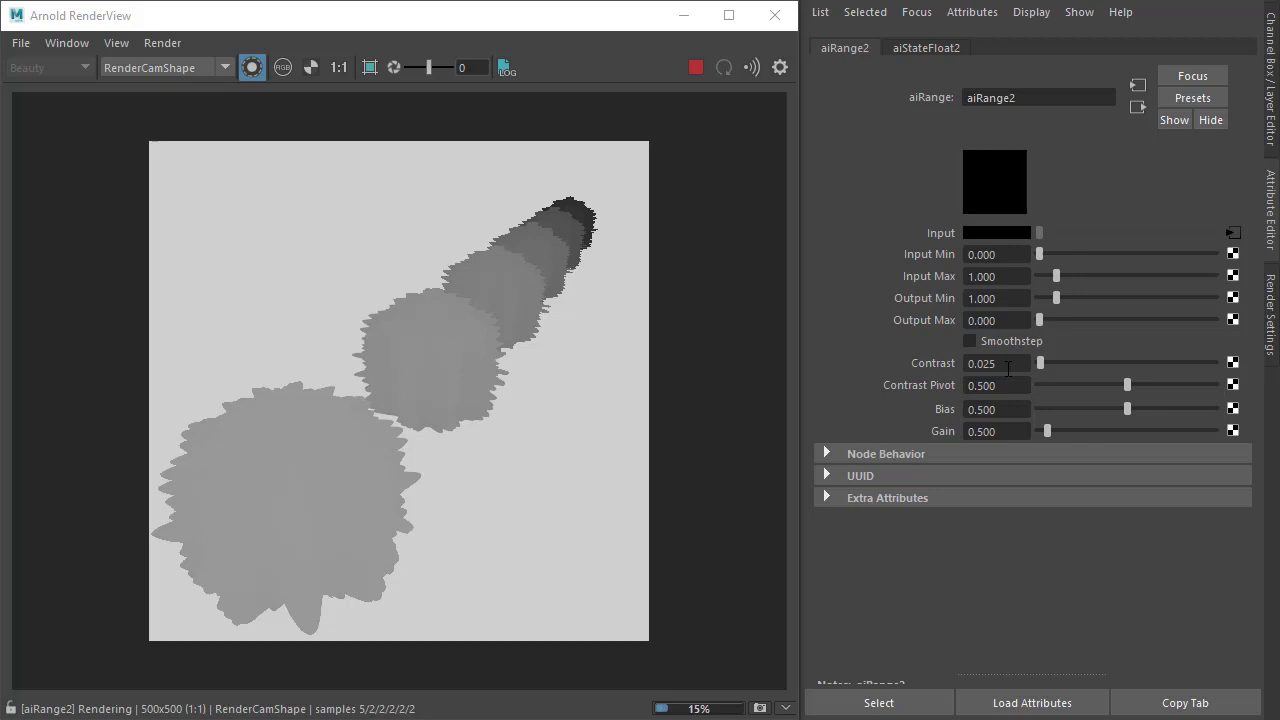
{"action": "left_click", "coordinate": [252, 67]}
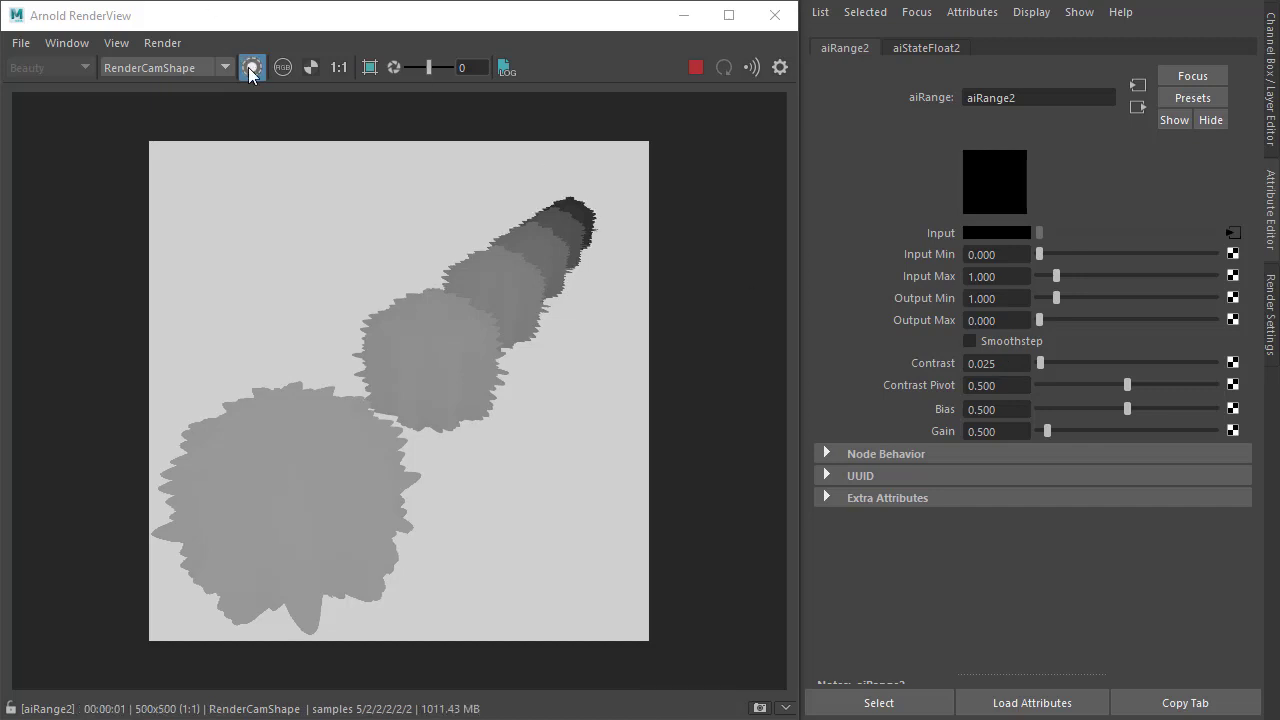
Step: Show the full toon render and adjust aiRange2 Output Min, ending near 1.6
{"action": "left_click", "coordinate": [252, 67]}
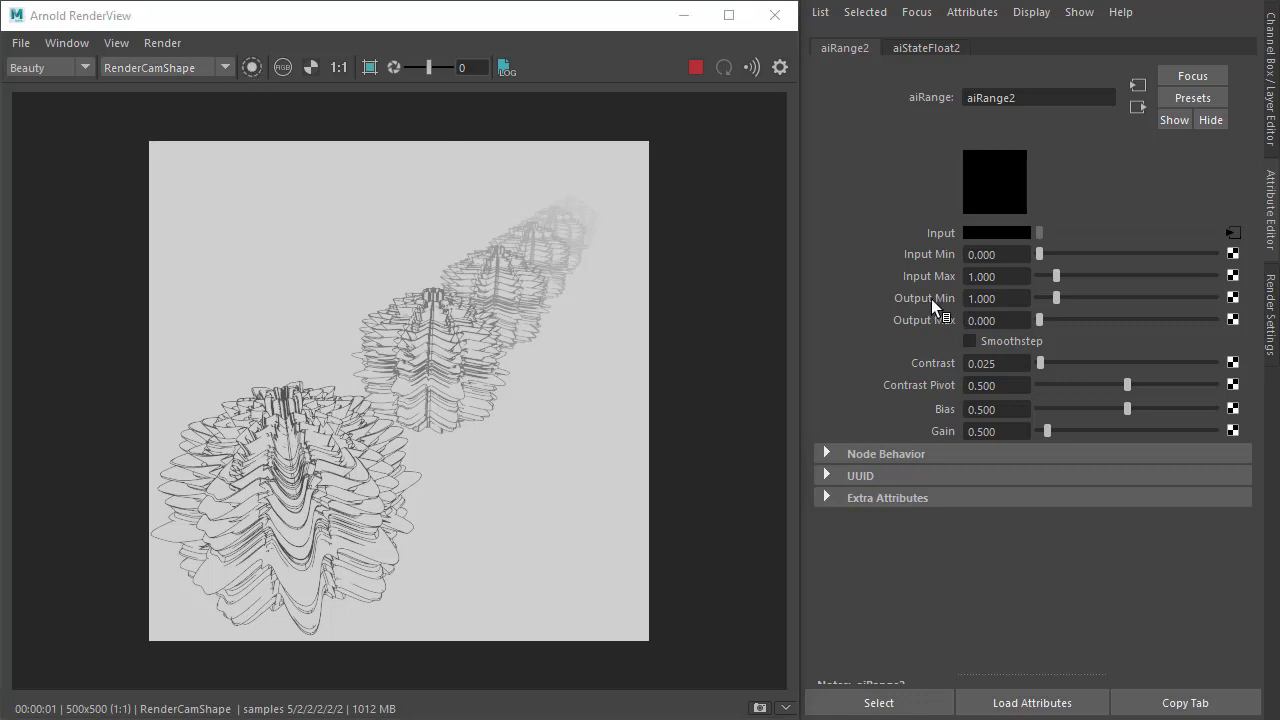
{"action": "left_click_drag", "start_coordinate": [1055, 297], "coordinate": [1051, 297]}
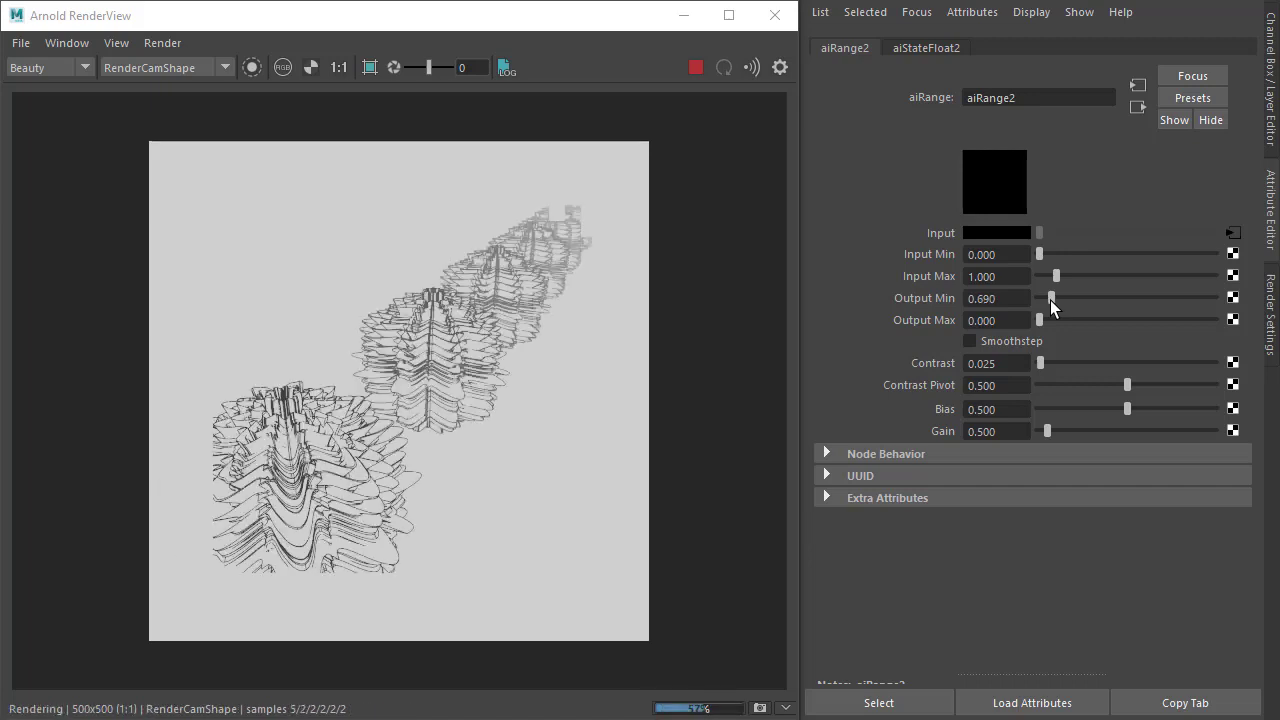
{"action": "left_click_drag", "start_coordinate": [1051, 297], "coordinate": [1067, 297]}
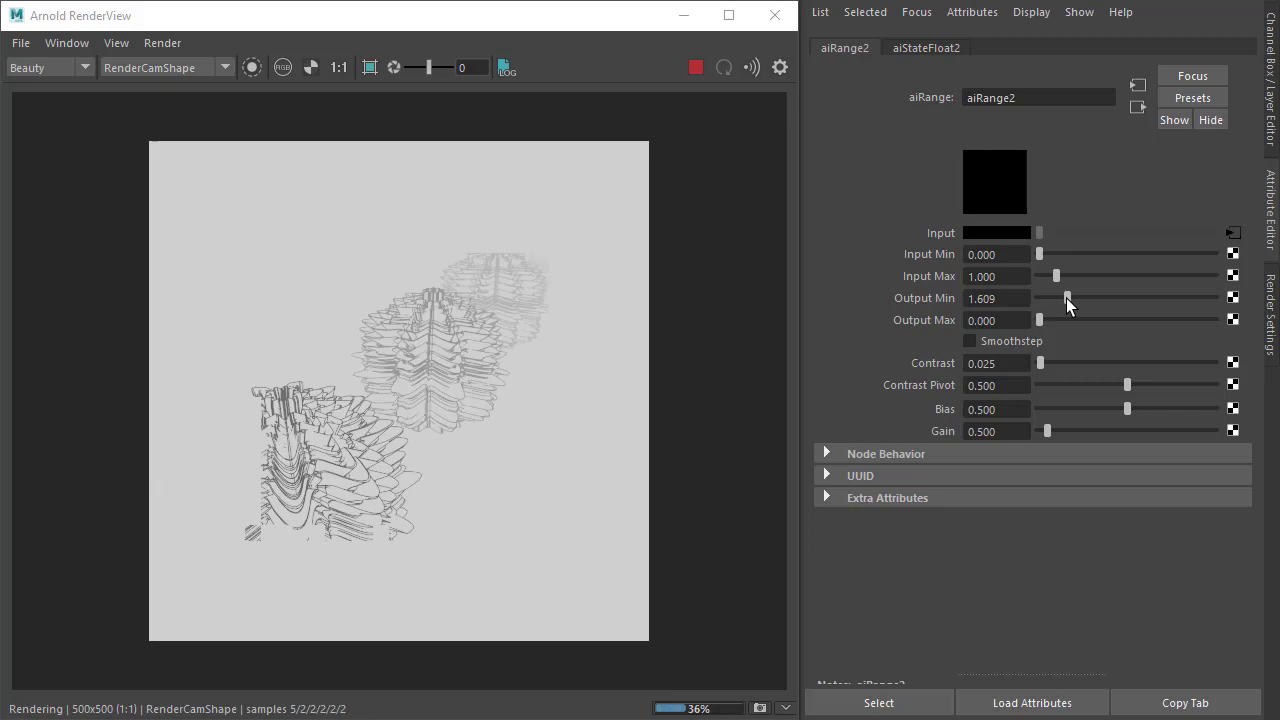